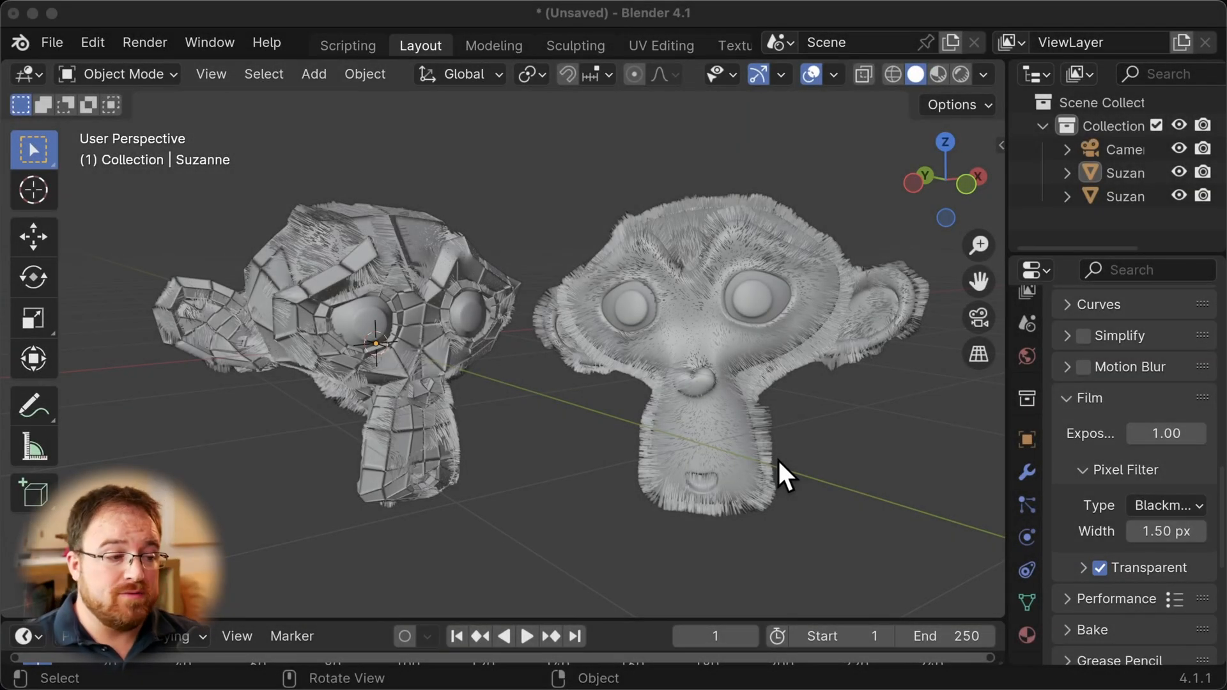
{"action": "mouse_move", "coordinate": [550, 445]}
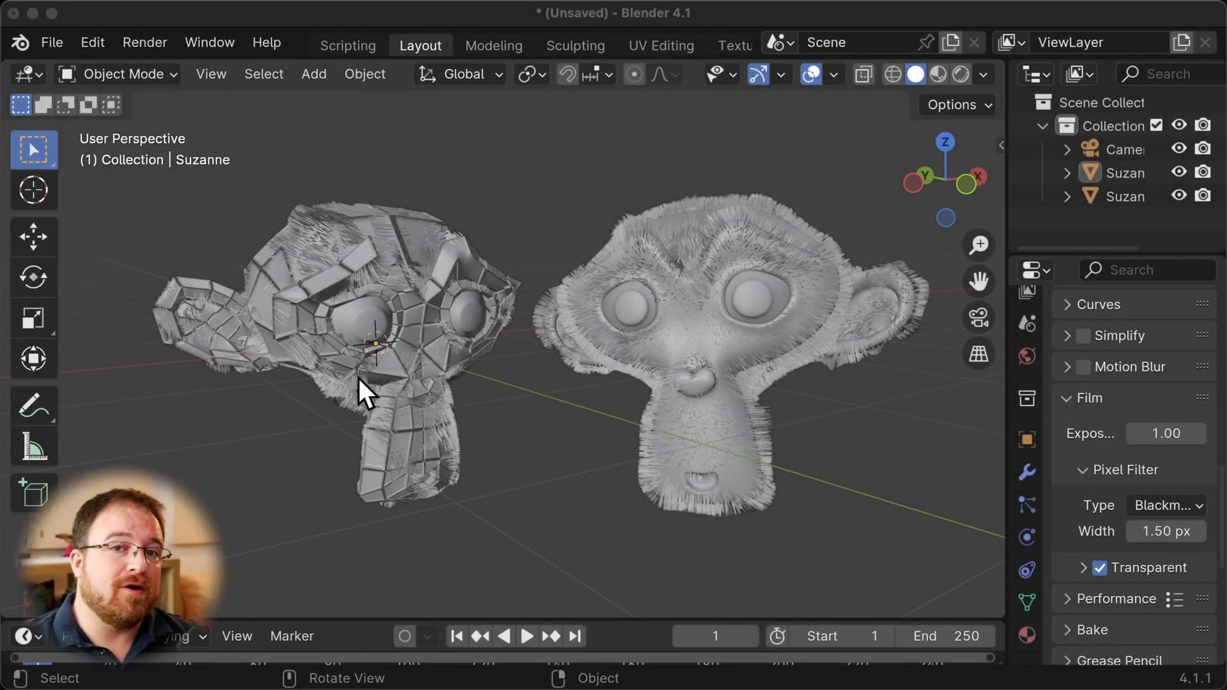
{"action": "mouse_move", "coordinate": [414, 403]}
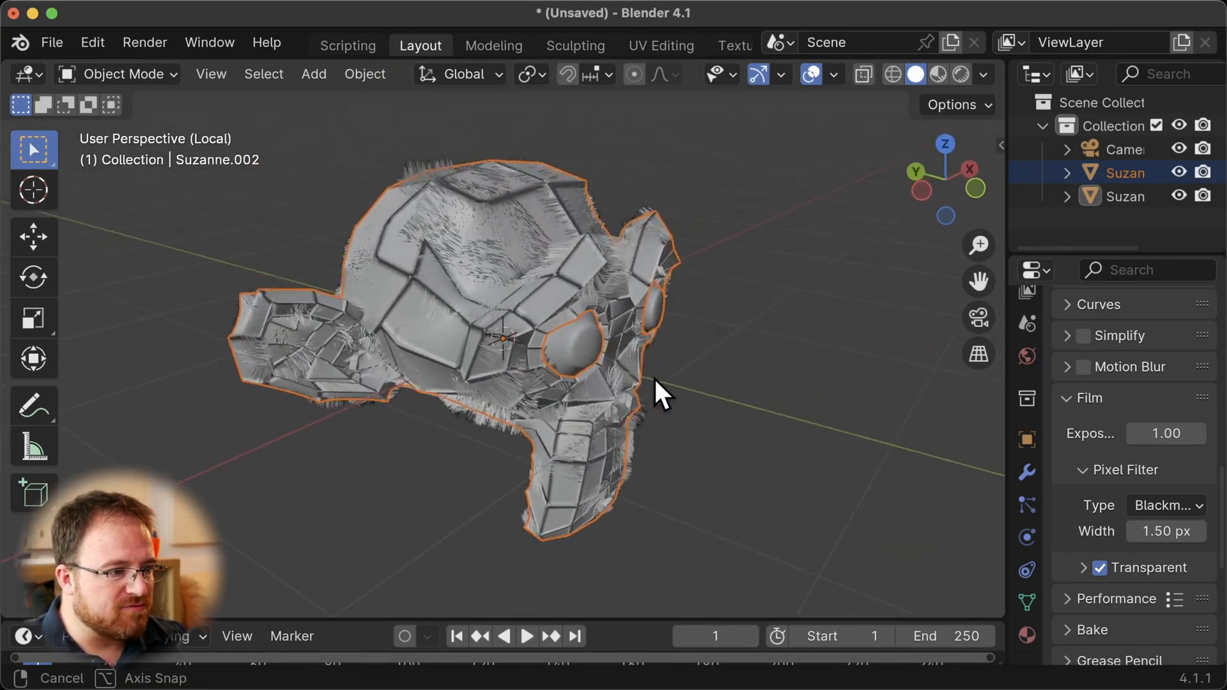
Orbit around the isolated monkey and bring up the viewport overlay options
{"action": "left_click_drag", "start_coordinate": [665, 391], "coordinate": [590, 379]}
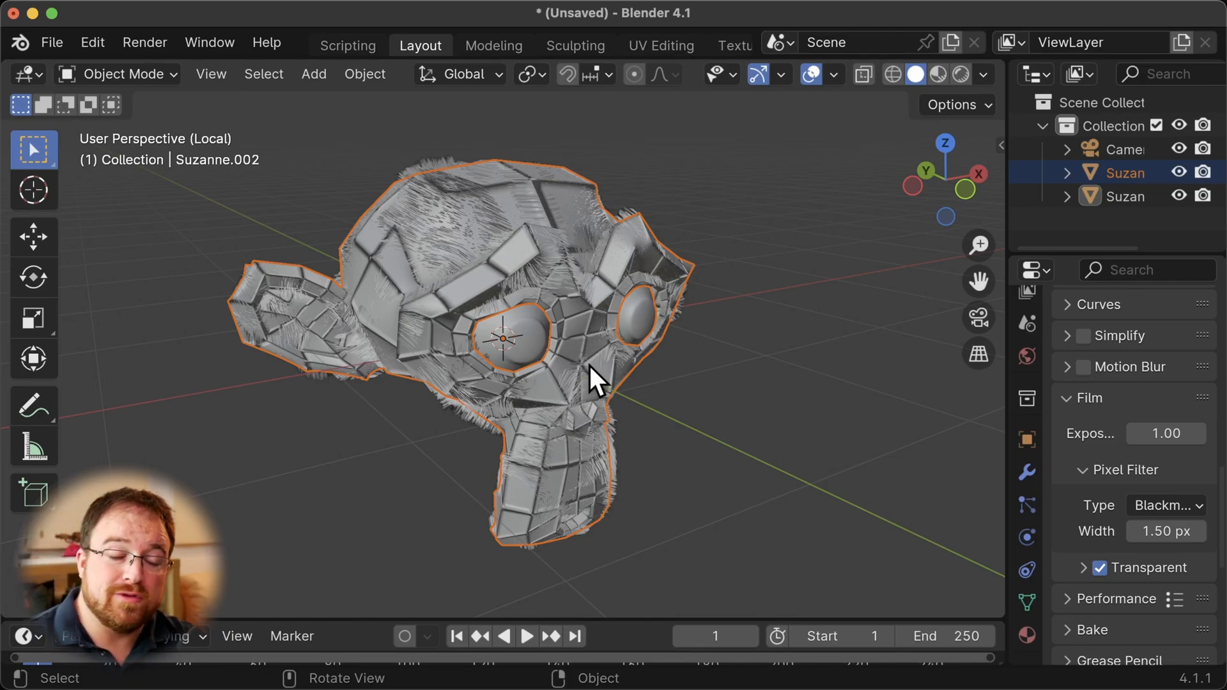
{"action": "mouse_move", "coordinate": [728, 221]}
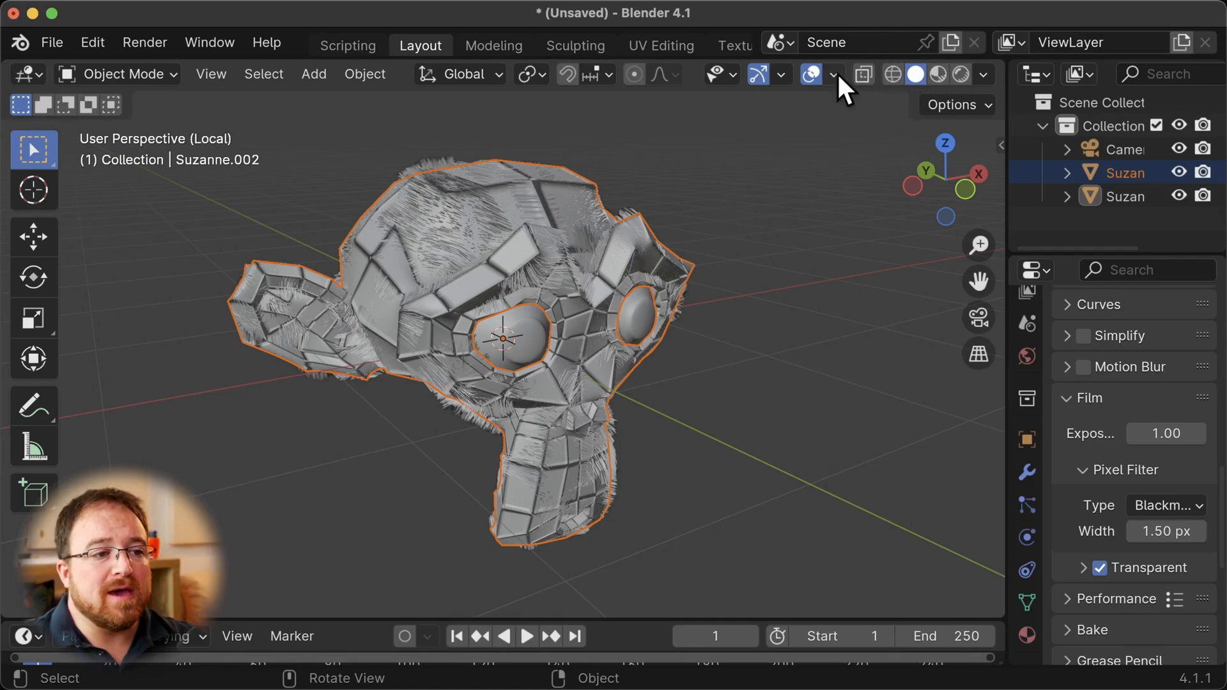
{"action": "left_click", "coordinate": [834, 75]}
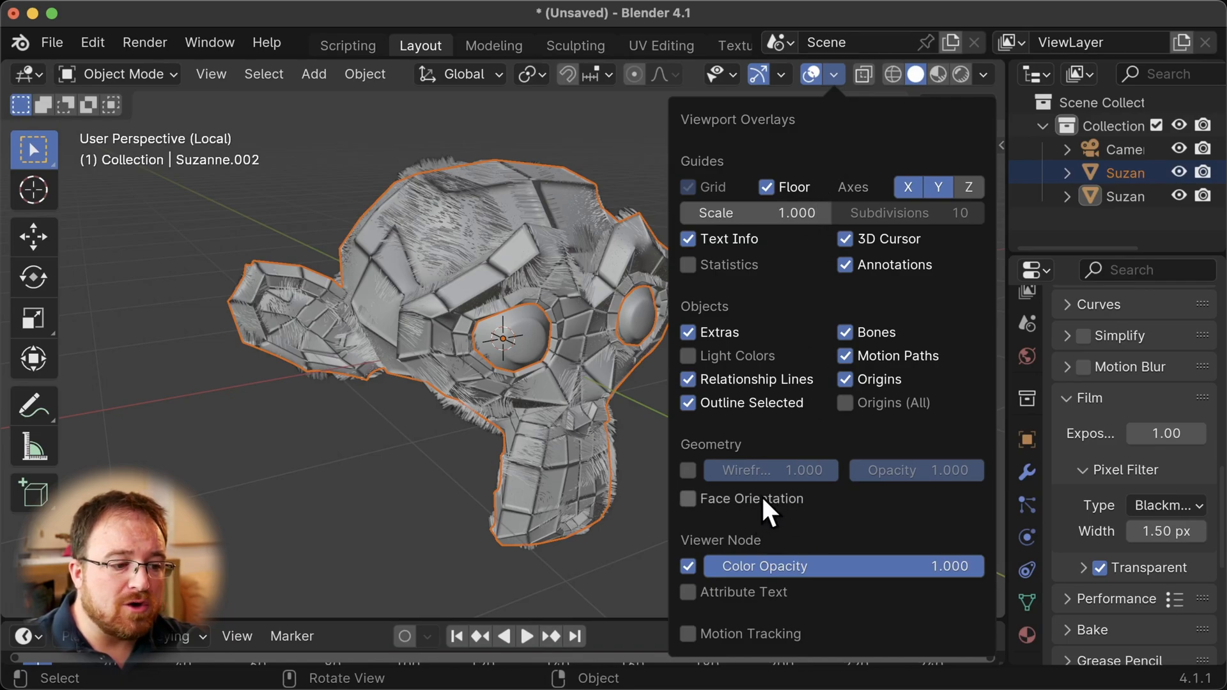
Turn on Face Orientation colouring to tint the monkey's faces red and blue
{"action": "left_click", "coordinate": [688, 499]}
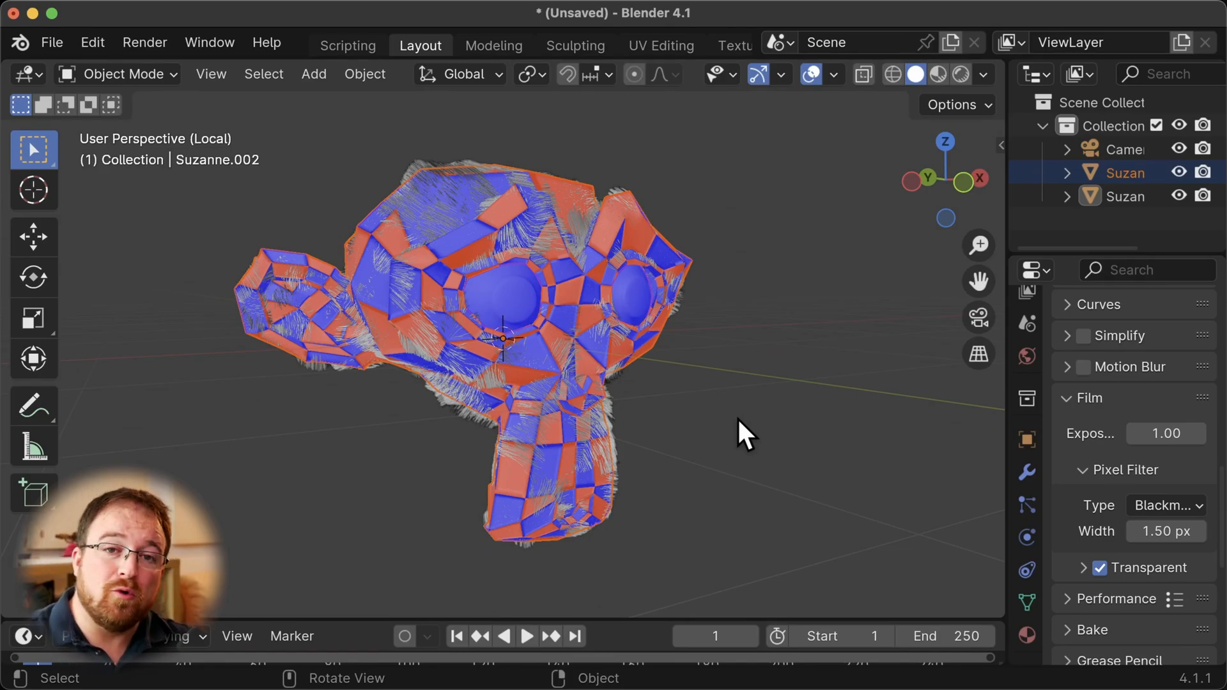
{"action": "mouse_move", "coordinate": [790, 366]}
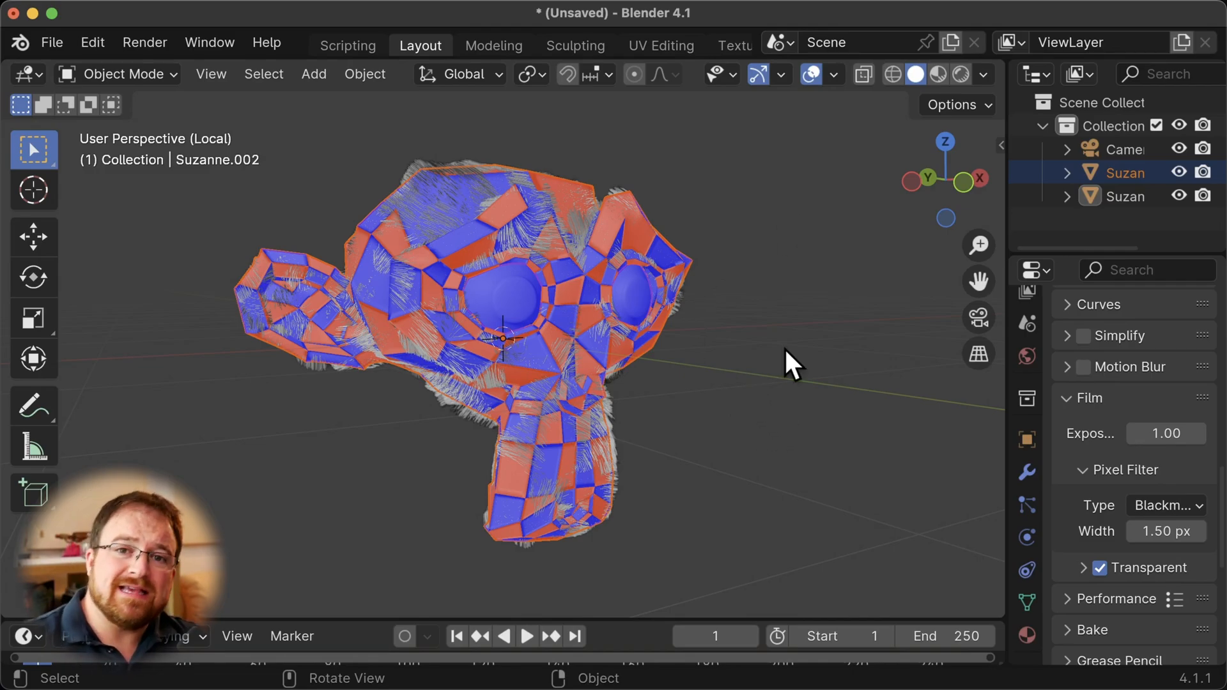
{"action": "mouse_move", "coordinate": [602, 375]}
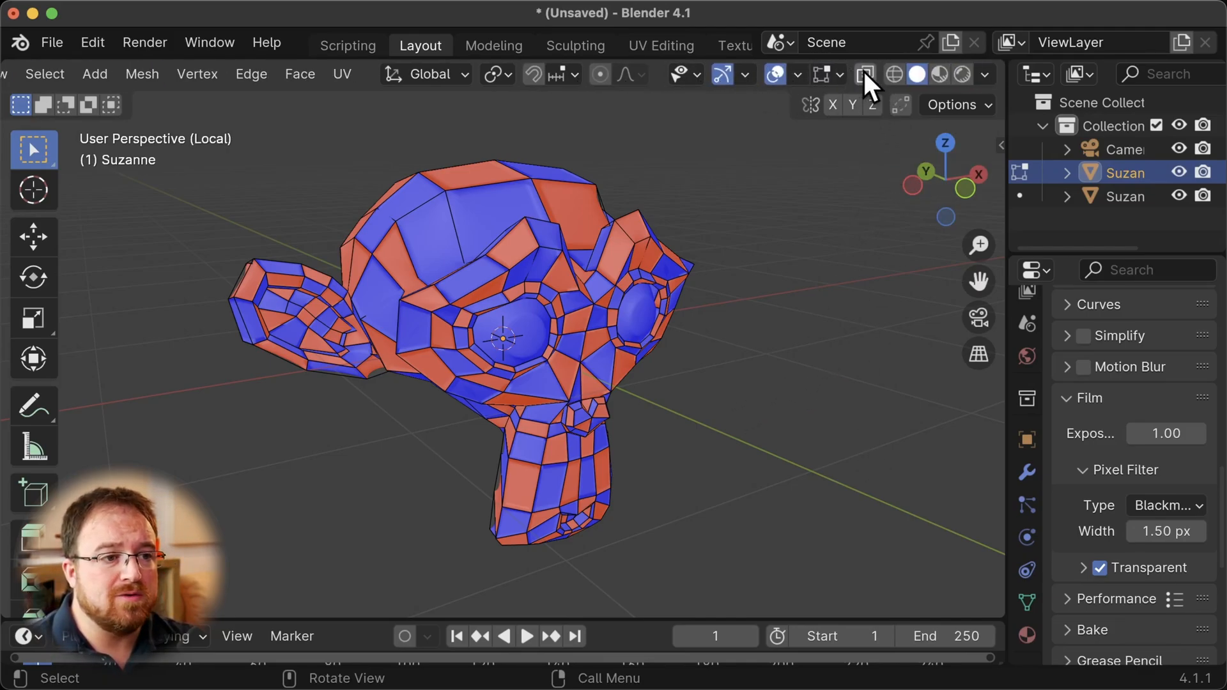
{"action": "mouse_move", "coordinate": [825, 75]}
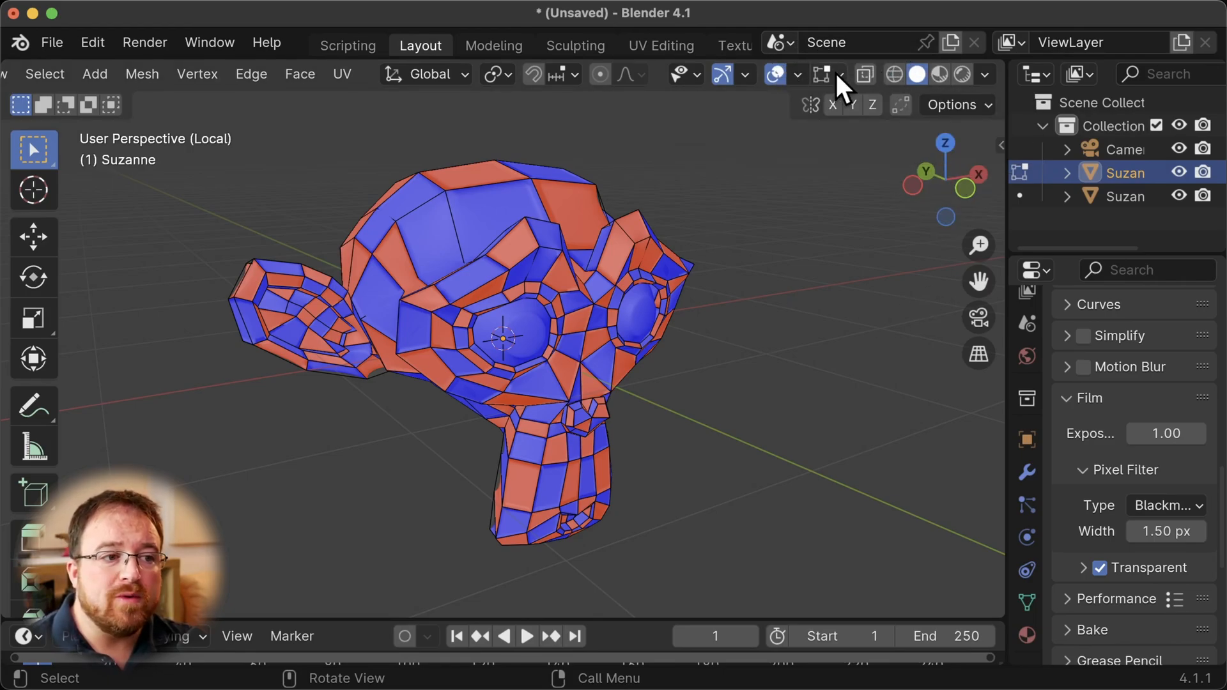
Bring up the mesh edit-mode overlay options while editing the monkey
{"action": "left_click", "coordinate": [840, 74]}
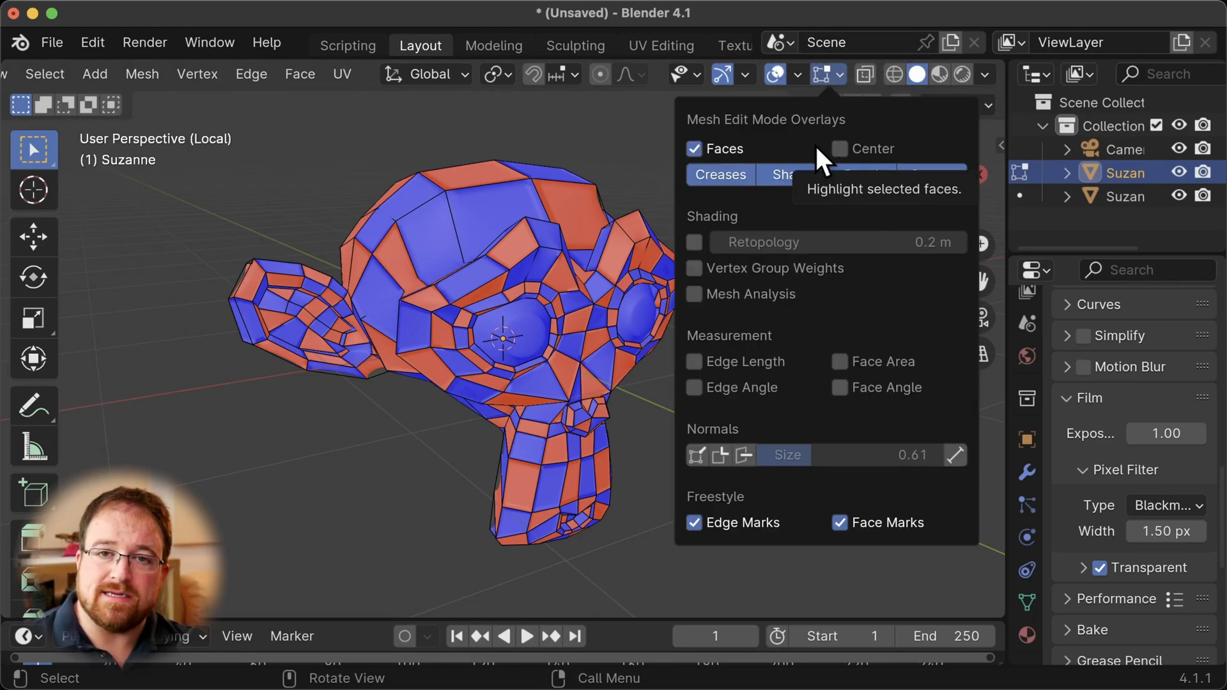
{"action": "mouse_move", "coordinate": [947, 145]}
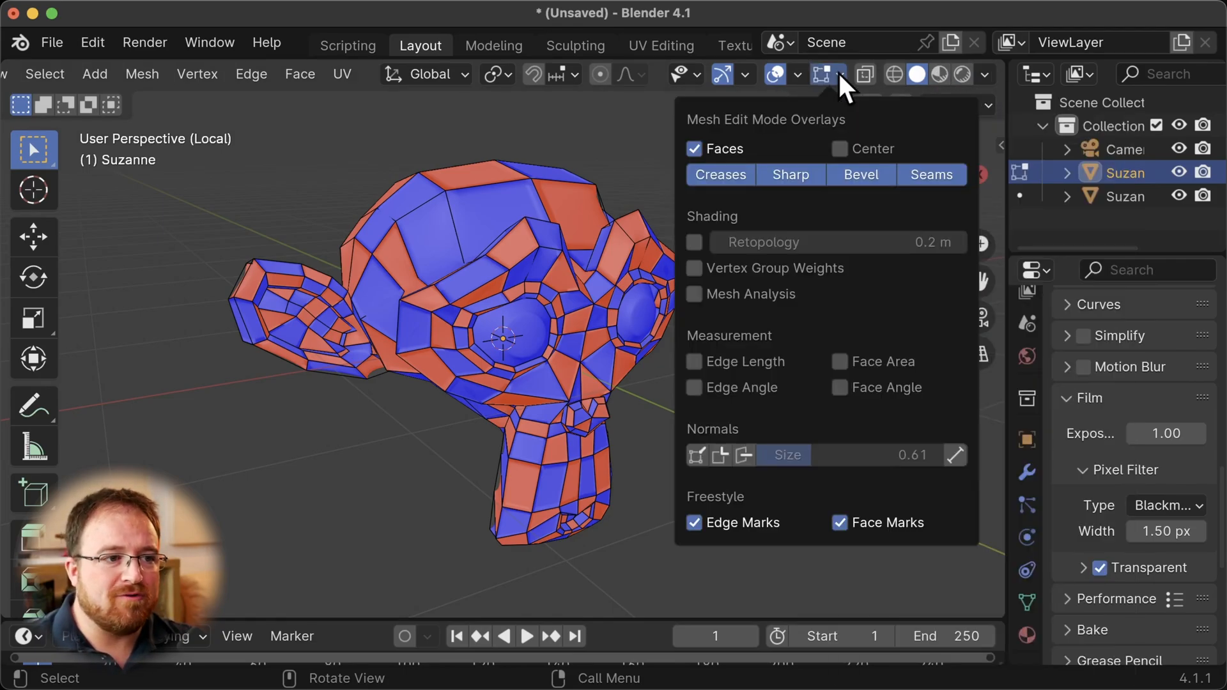
Display face normal lines on the mesh, inspect from the side and top, and shorten them
{"action": "left_click", "coordinate": [697, 455]}
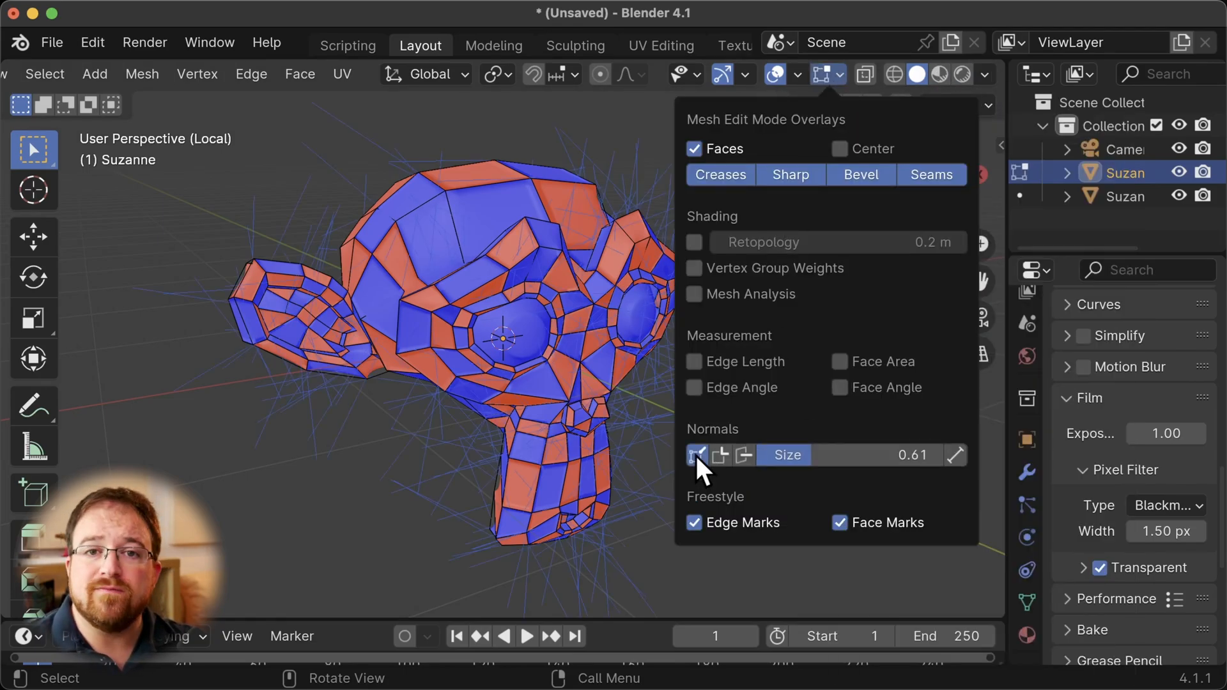
{"action": "left_click", "coordinate": [720, 455]}
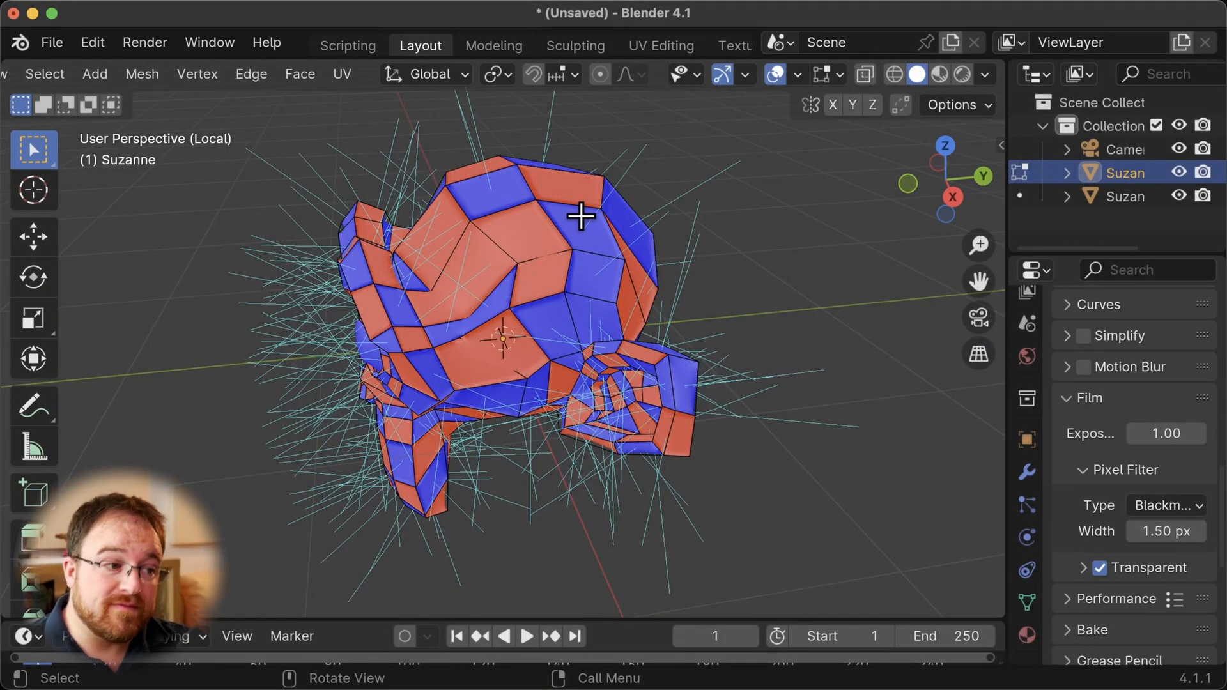
{"action": "left_click_drag", "start_coordinate": [583, 219], "coordinate": [682, 313]}
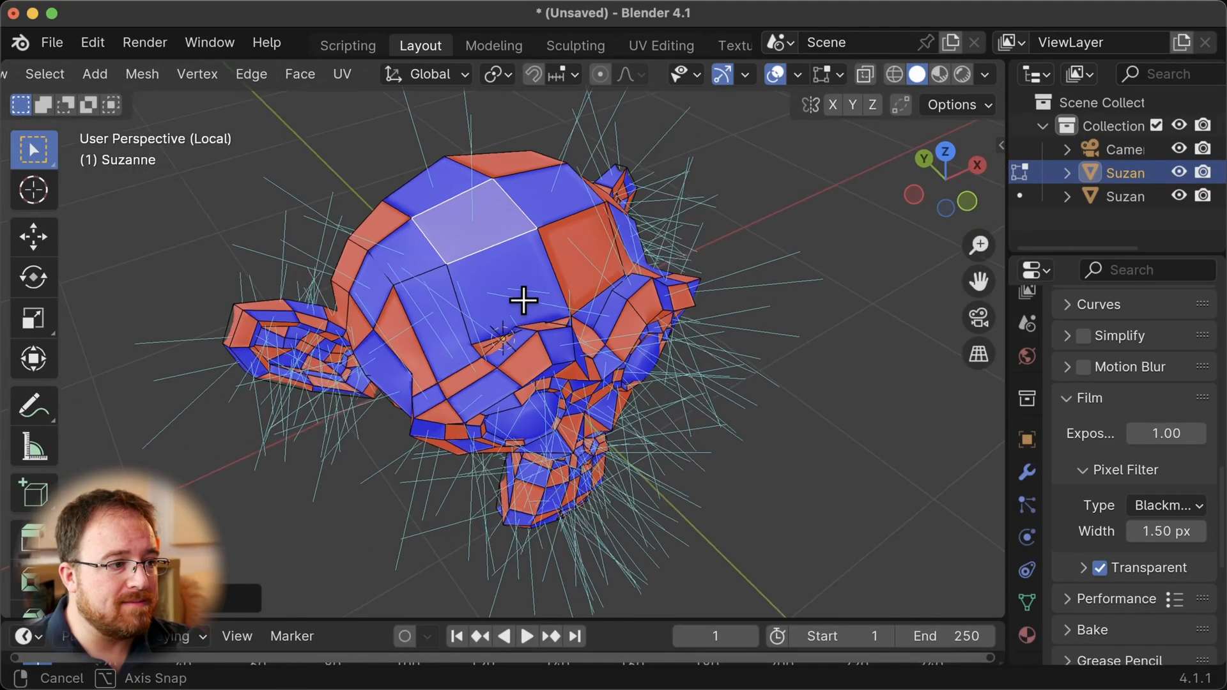
{"action": "left_click_drag", "start_coordinate": [521, 299], "coordinate": [584, 240]}
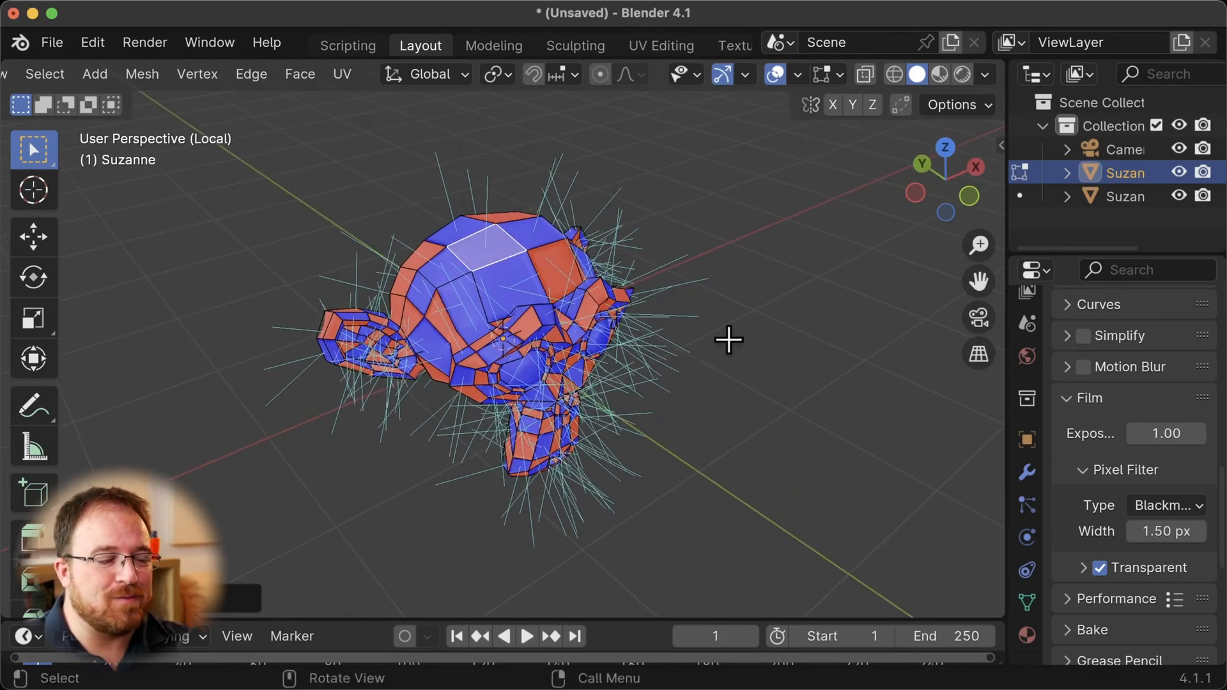
{"action": "left_click", "coordinate": [842, 74]}
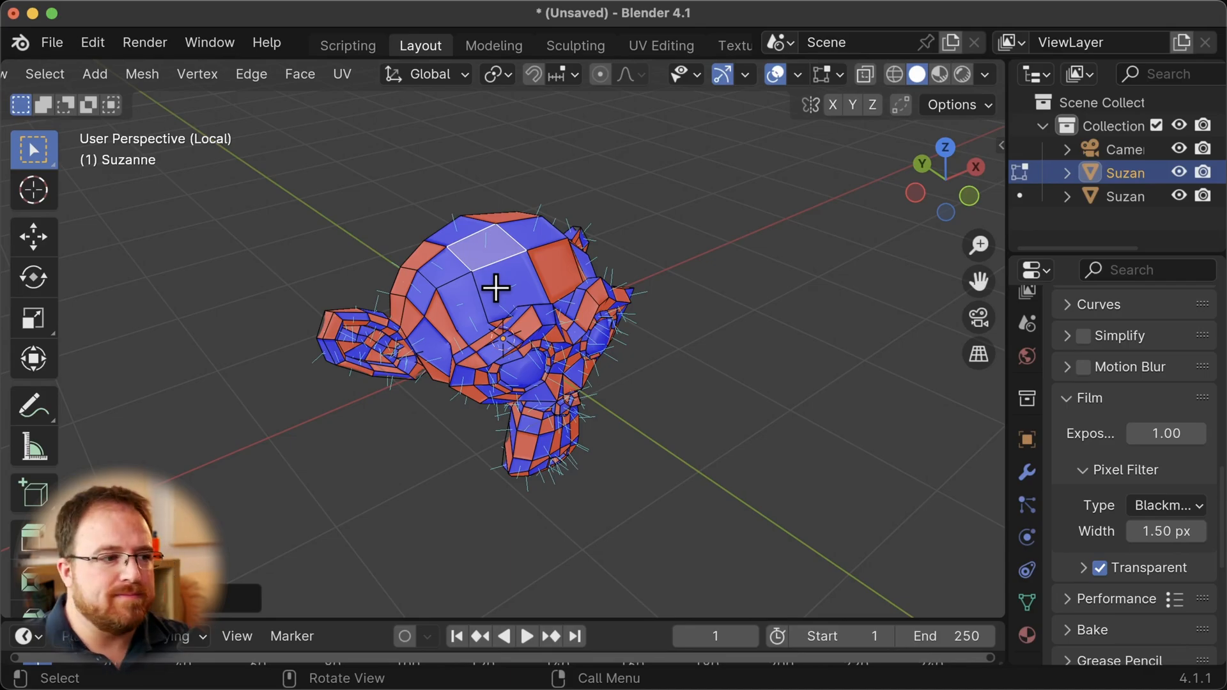
{"action": "mouse_move", "coordinate": [572, 270]}
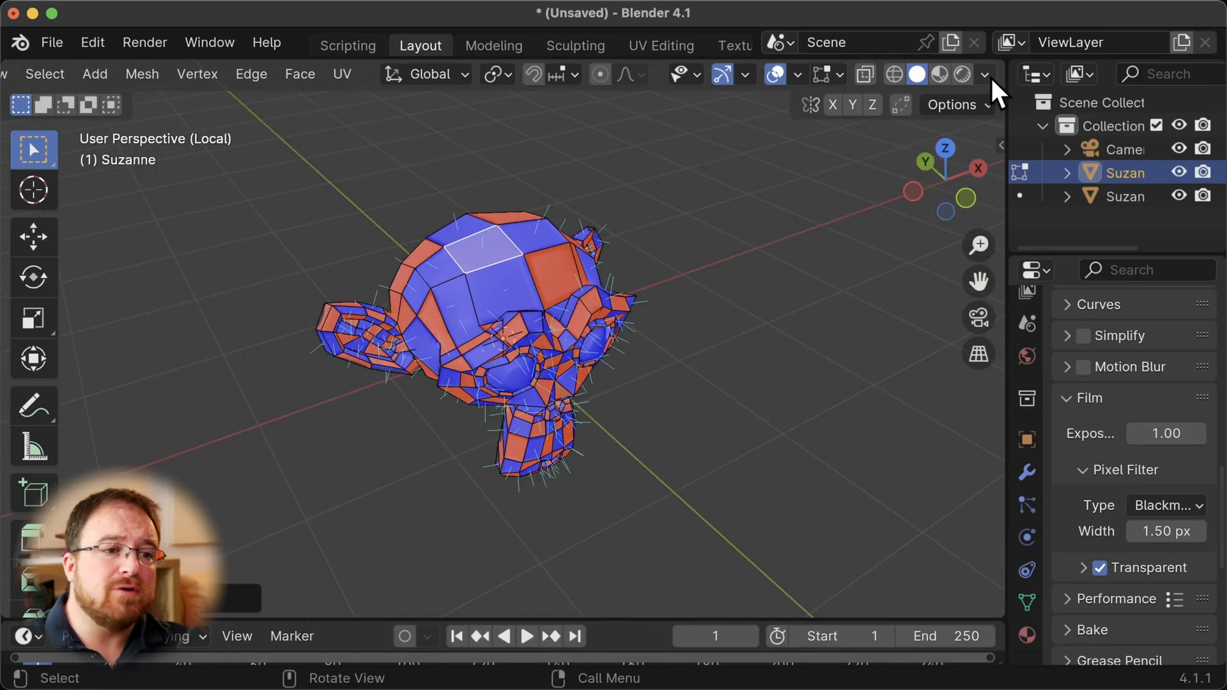
Make the mesh see-through with X-Ray and reach the Normals menu
{"action": "left_click", "coordinate": [985, 74]}
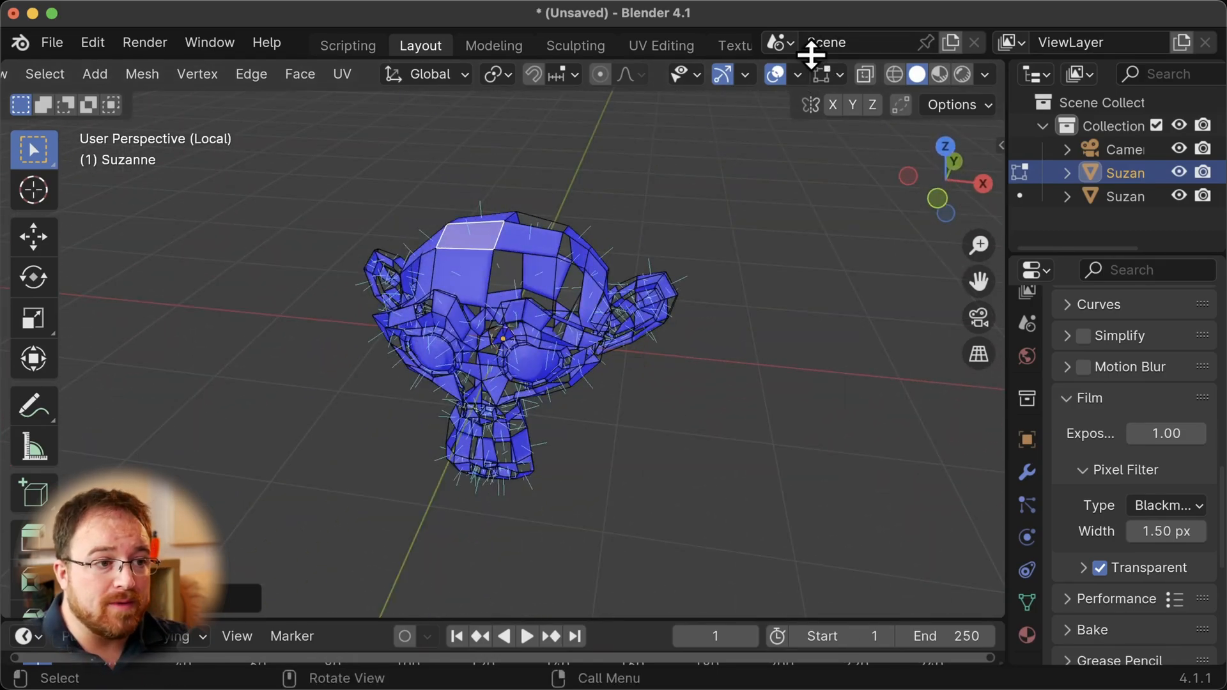
{"action": "left_click", "coordinate": [797, 75]}
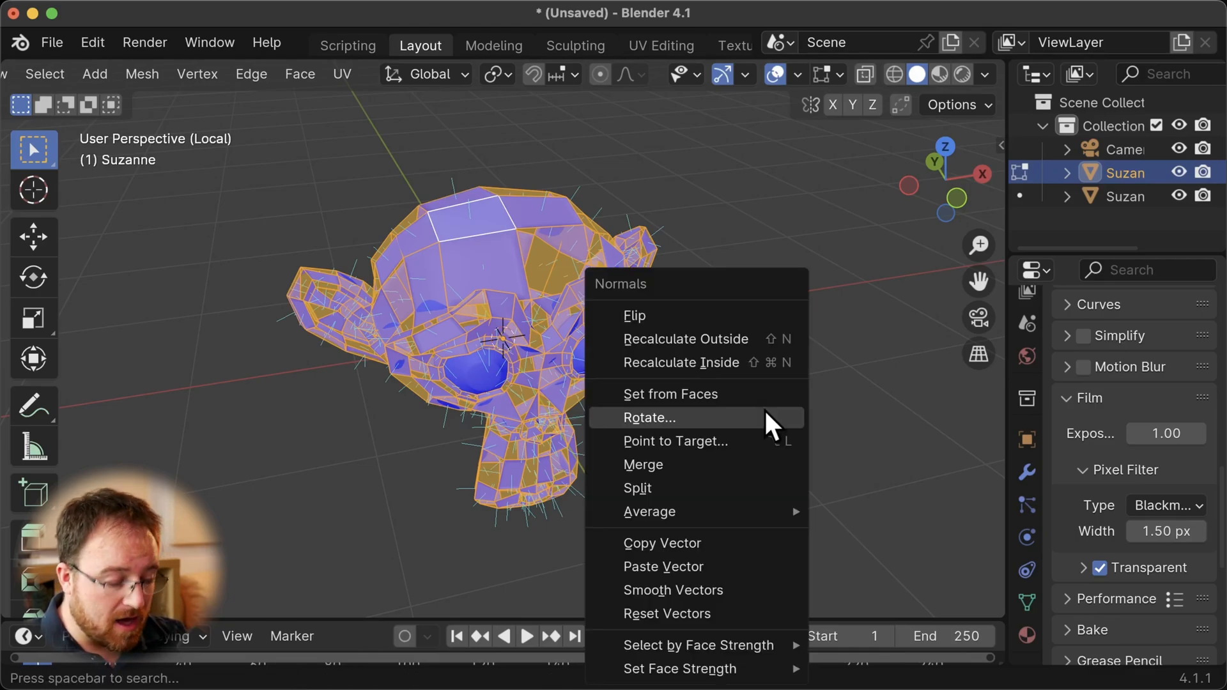
{"action": "mouse_move", "coordinate": [740, 348]}
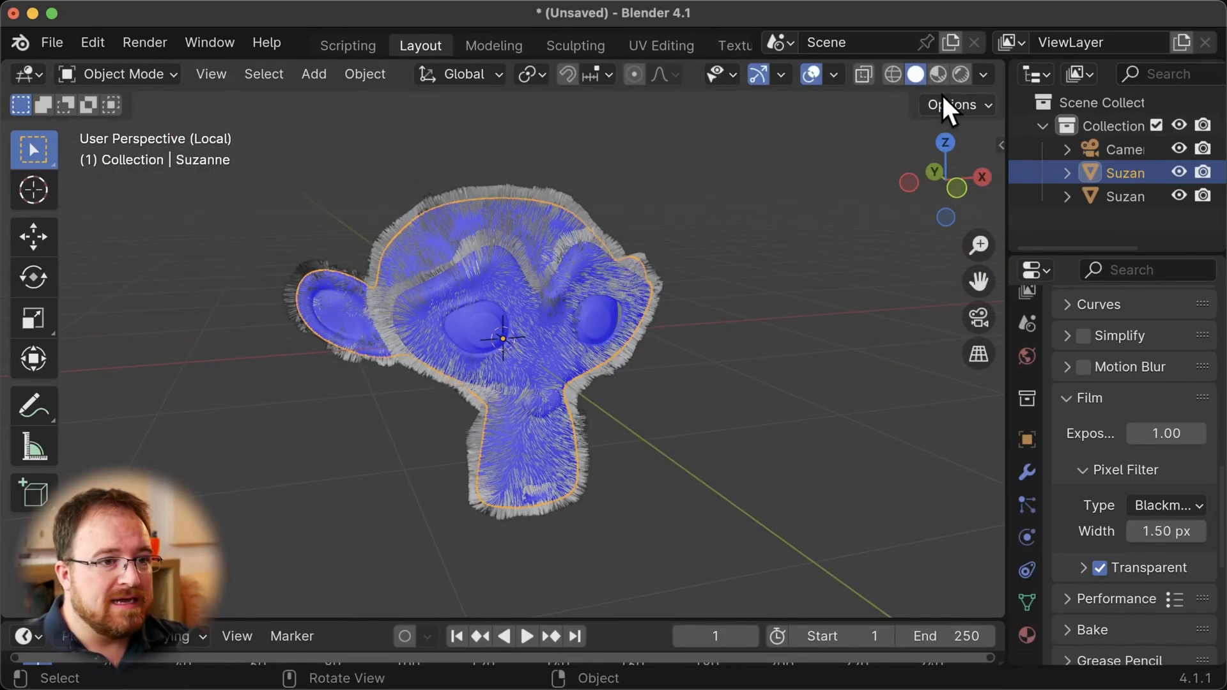
Preview the outward-facing hairy monkey in Rendered viewport shading
{"action": "left_click", "coordinate": [961, 74]}
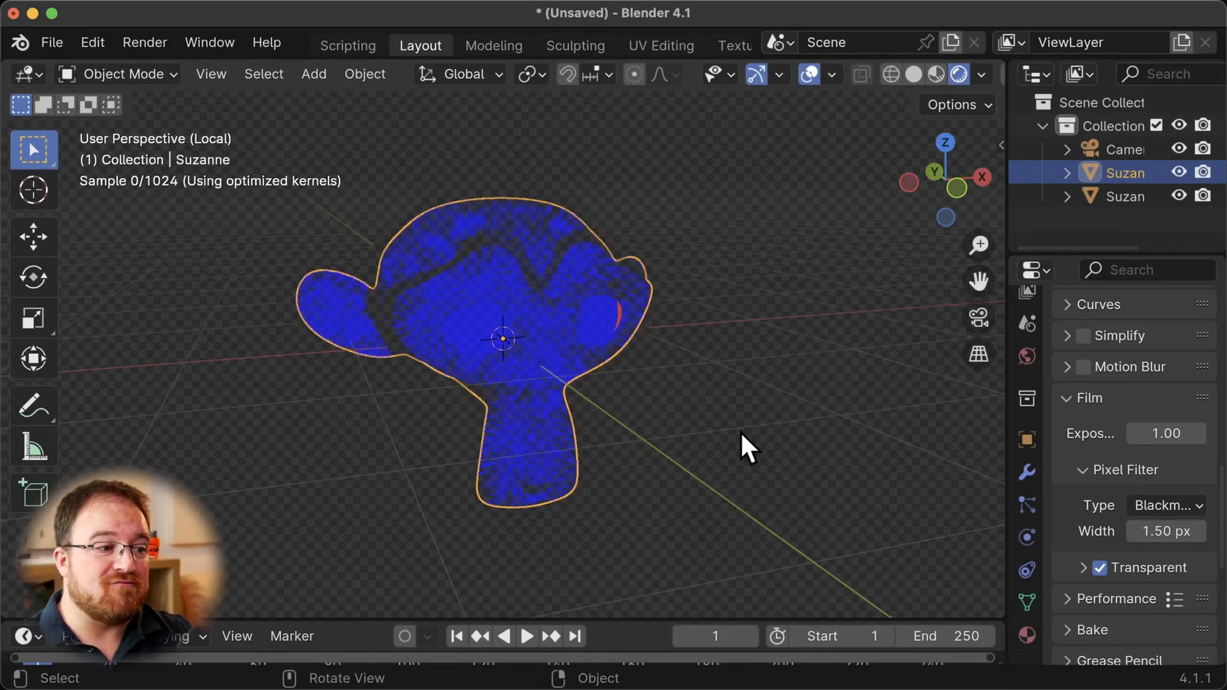